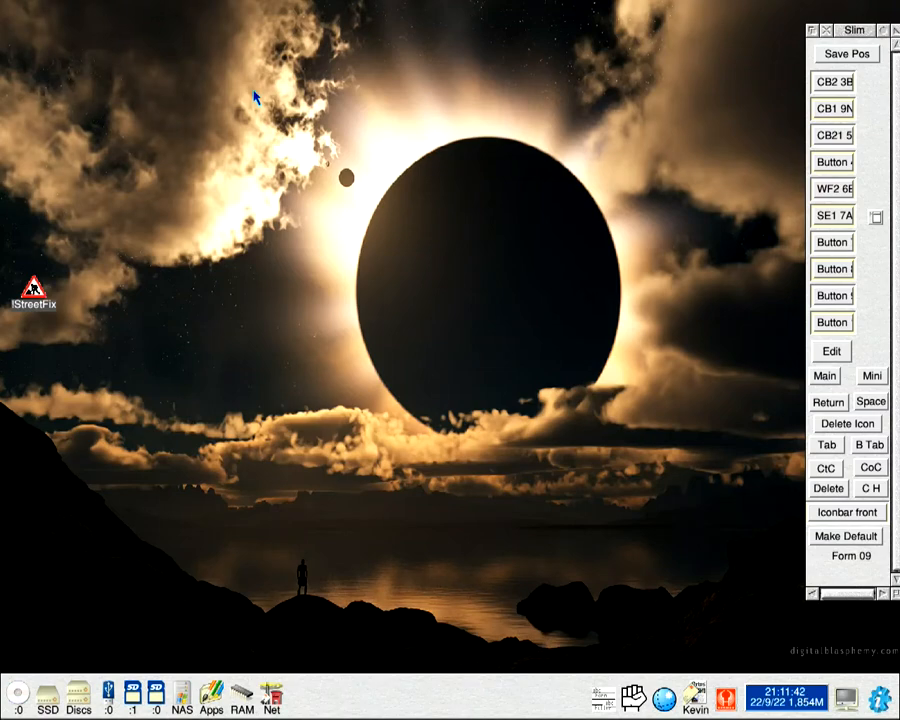
{"action": "mouse_move", "coordinate": [244, 110]}
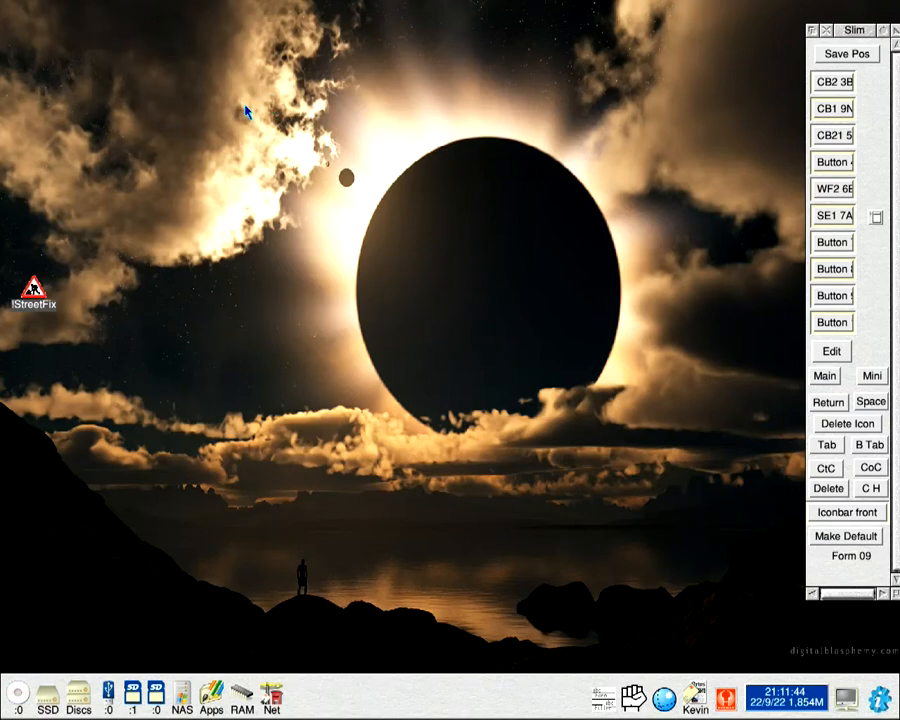
{"action": "mouse_move", "coordinate": [22, 290]}
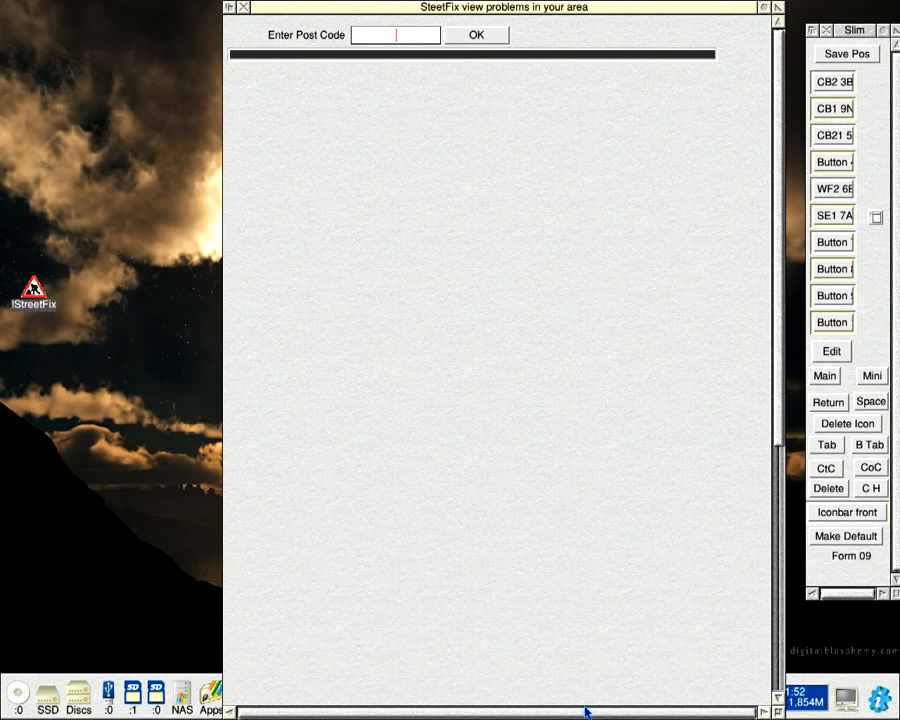
{"action": "mouse_move", "coordinate": [880, 500]}
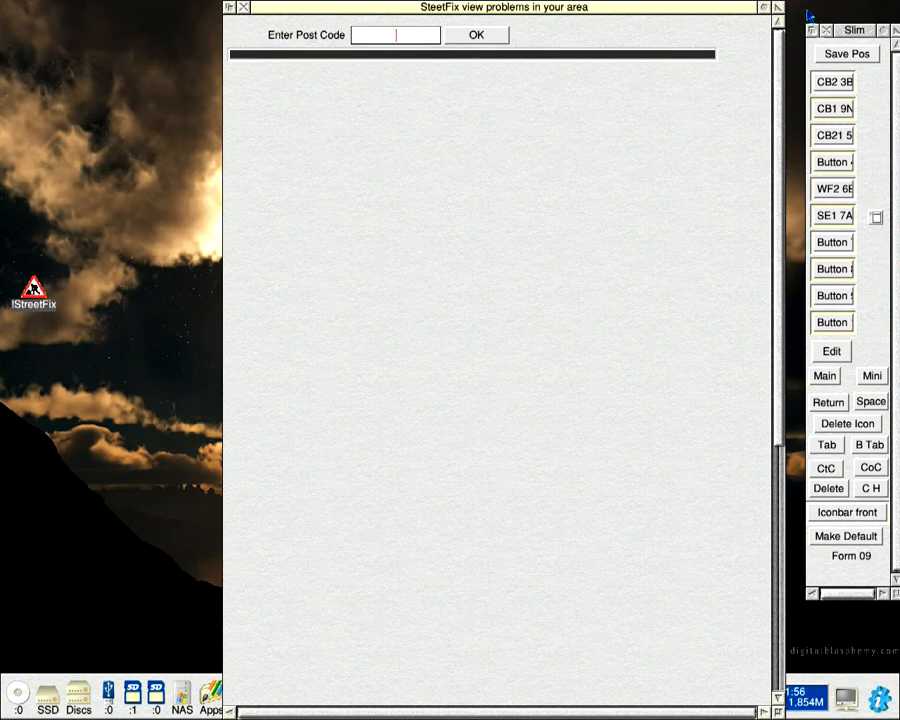
Step: Enter postcode CB1 9NJ and confirm with OK to request the area's problems
{"action": "type", "text": "CB1 9NJ"}
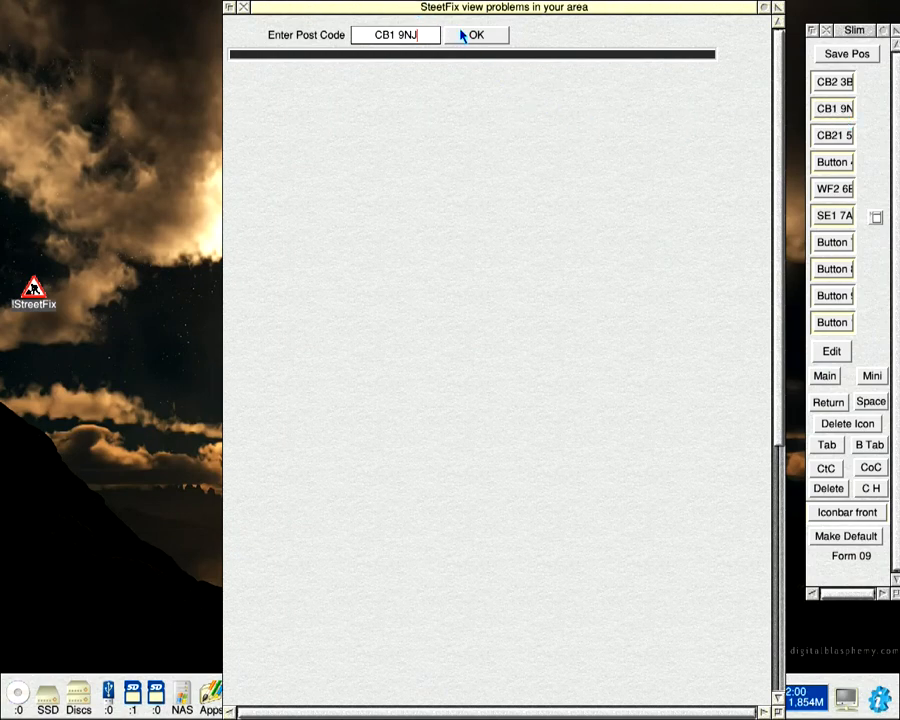
{"action": "left_click", "coordinate": [476, 34]}
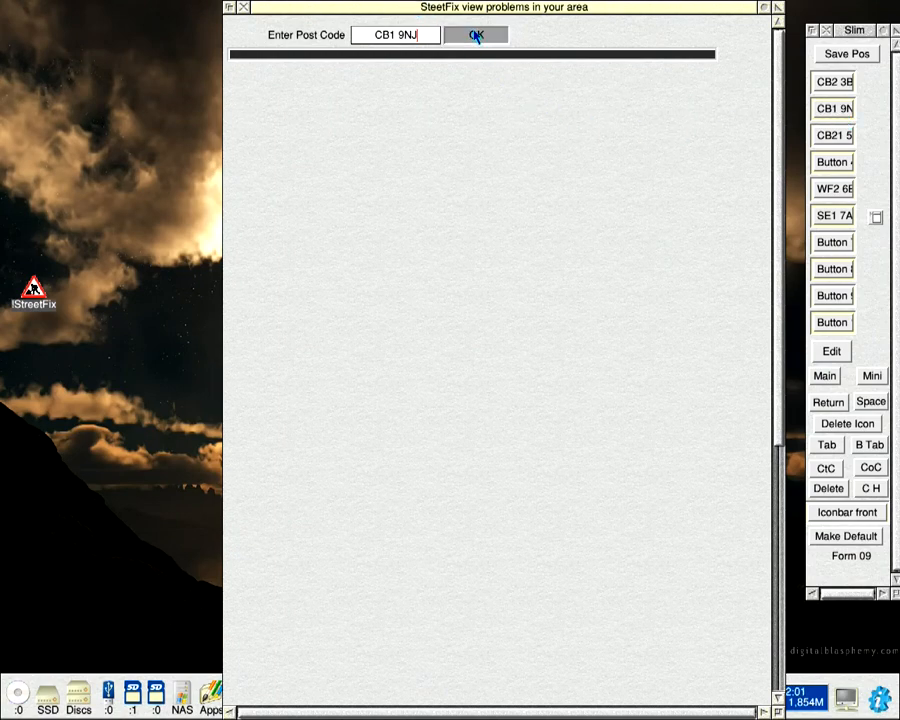
Step: Load the FixMyStreet problem list near CB1 9NJ and open the SSD maps folder
{"action": "left_click", "coordinate": [476, 34]}
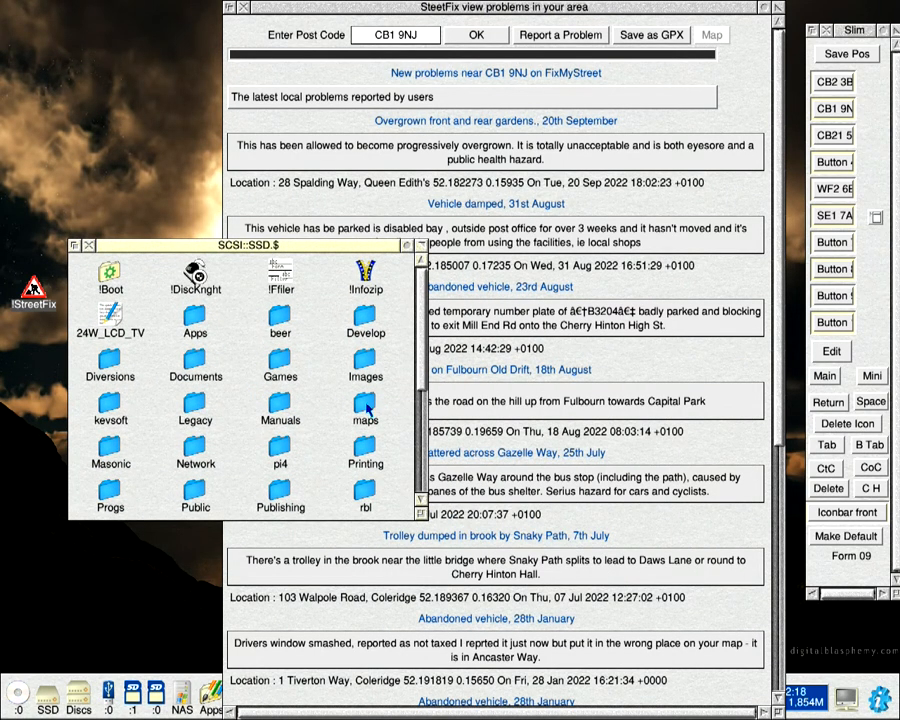
{"action": "double_click", "coordinate": [364, 400]}
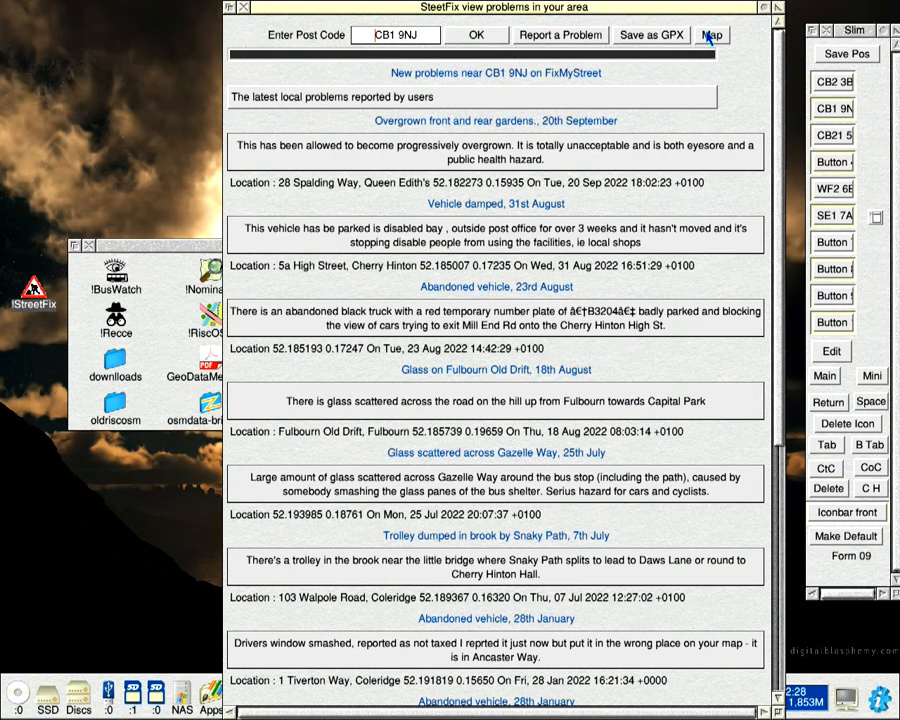
{"action": "left_click", "coordinate": [712, 36]}
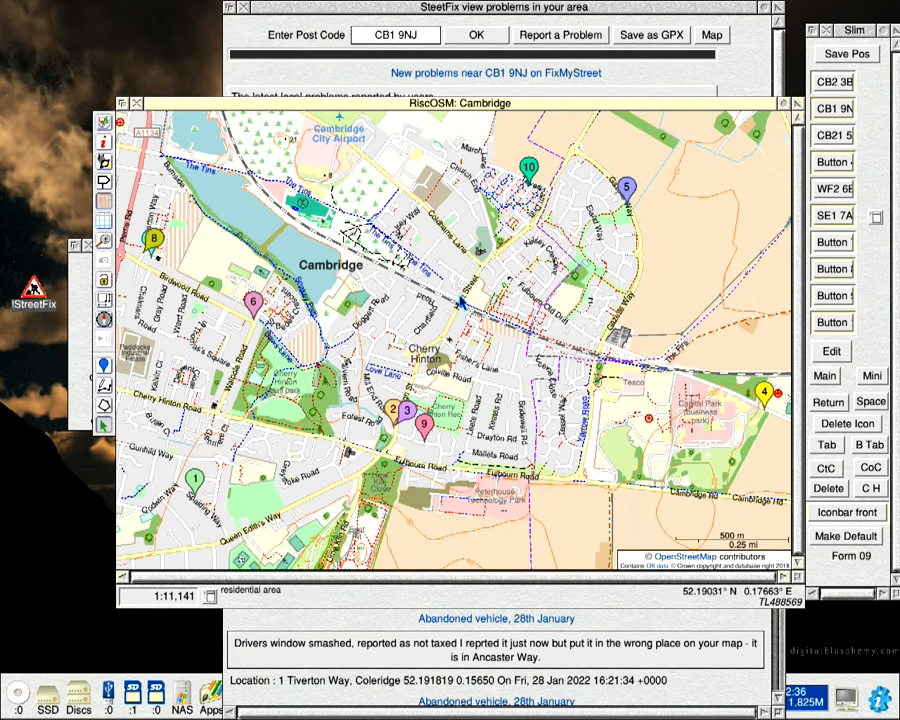
{"action": "mouse_move", "coordinate": [398, 444]}
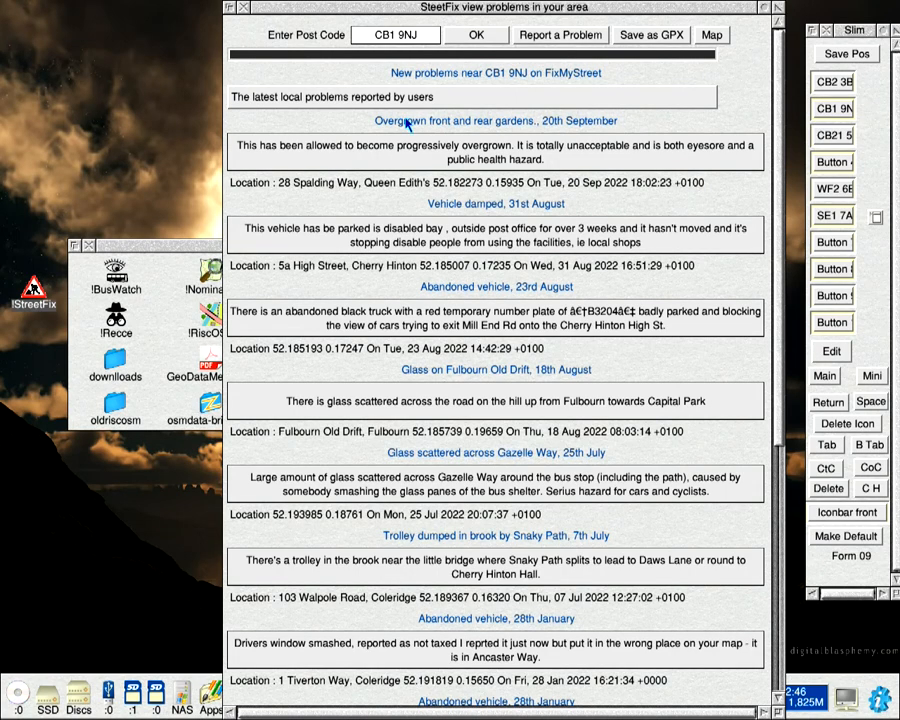
{"action": "scroll", "scroll_direction": "down", "scroll_amount": 3}
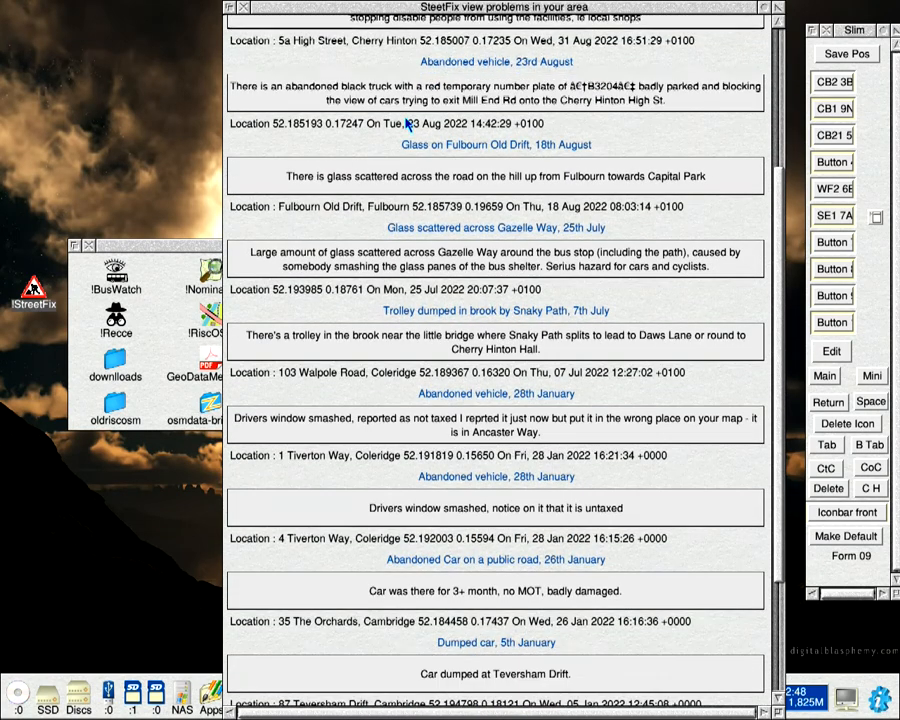
{"action": "scroll", "scroll_direction": "down", "scroll_amount": 3}
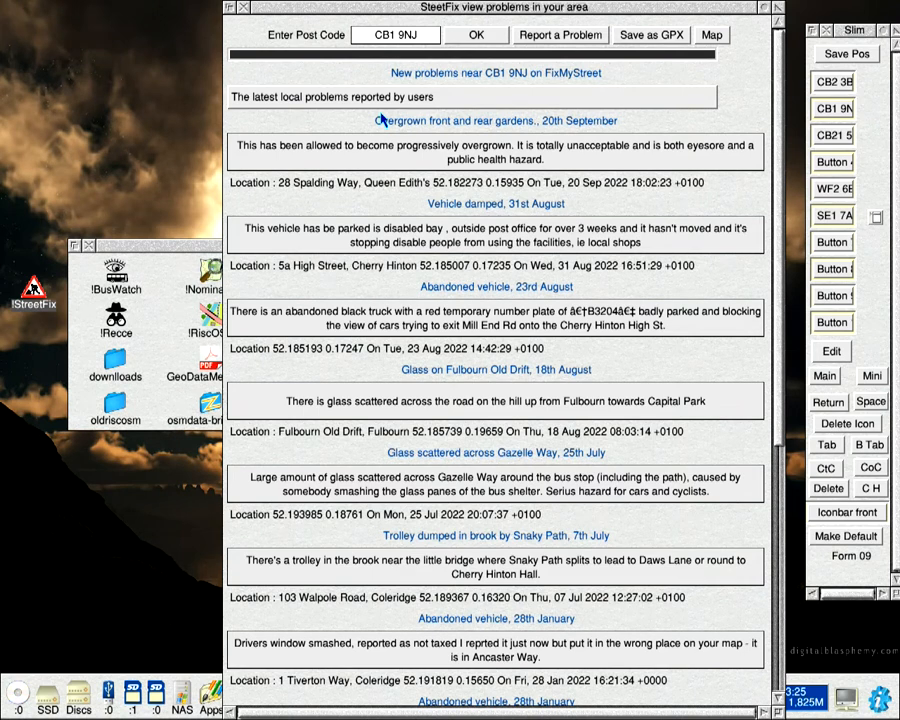
{"action": "mouse_move", "coordinate": [428, 84]}
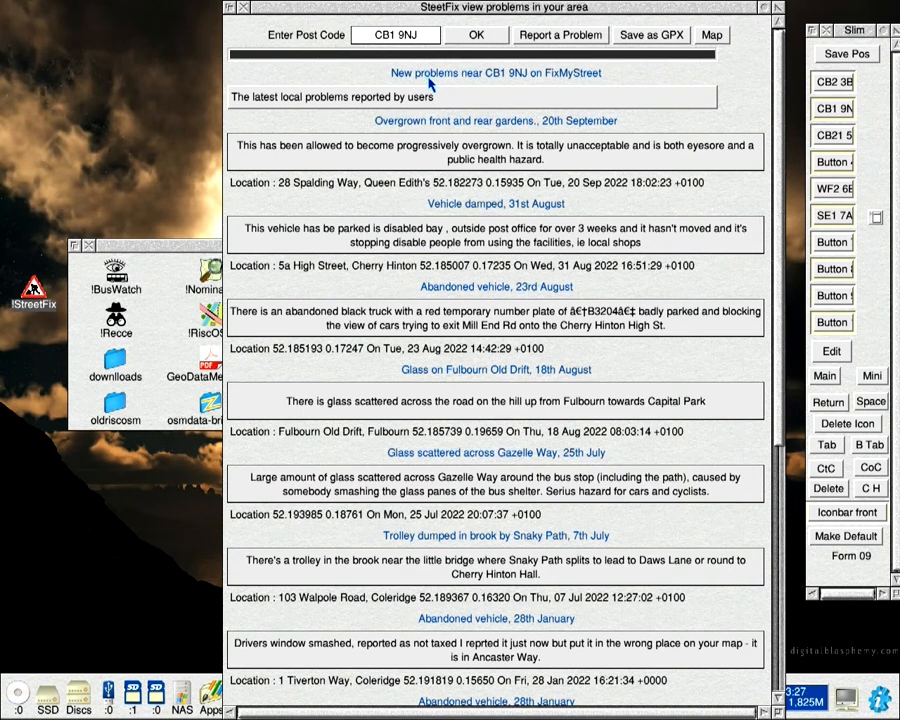
{"action": "mouse_move", "coordinate": [424, 90]}
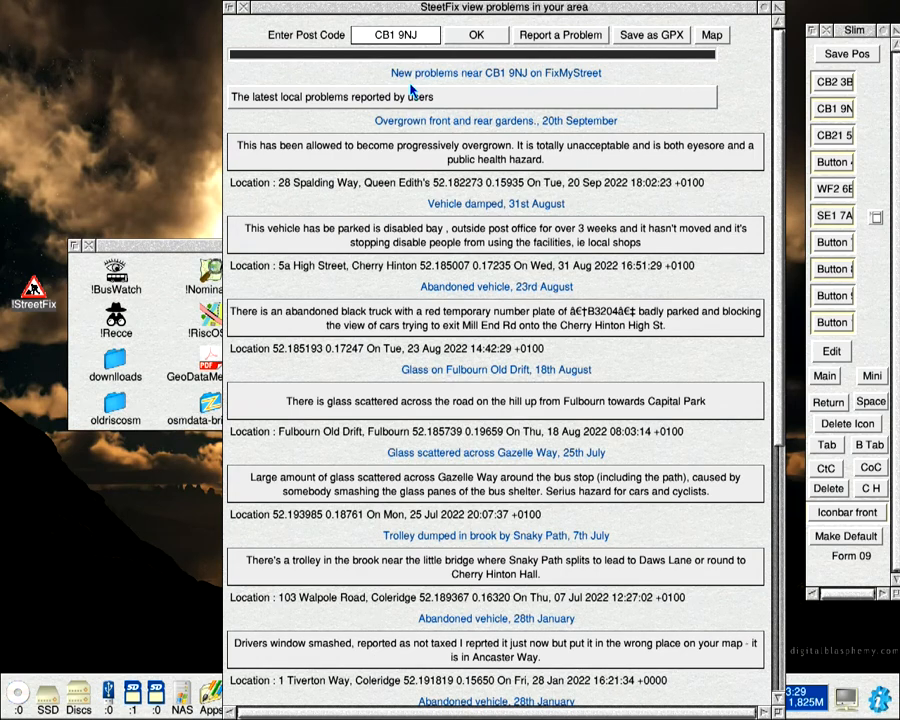